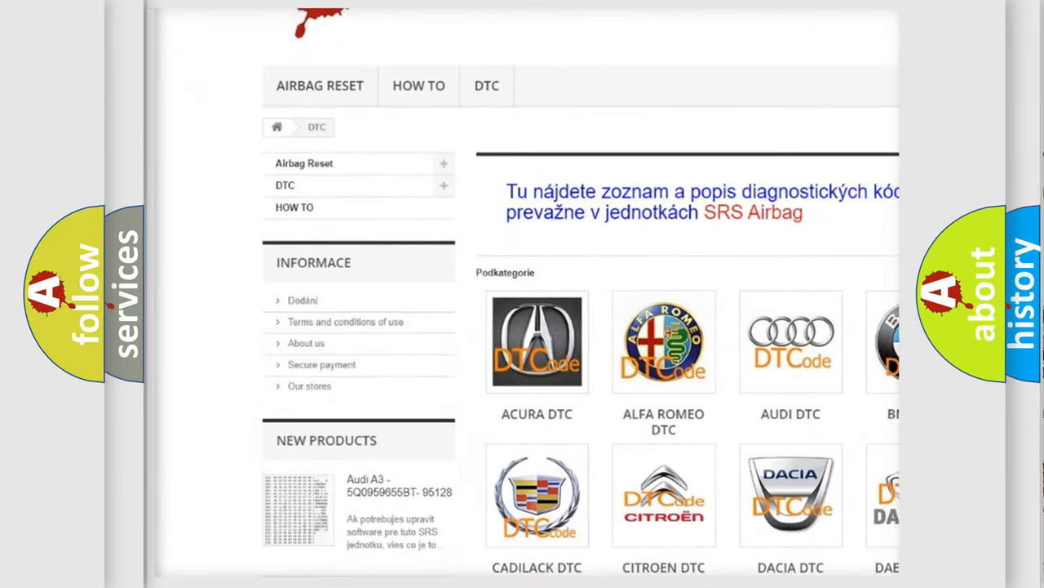
Step: Scroll the DTC category page down to the Lancia through Mazda brand tiles
{"action": "scroll", "scroll_direction": "down", "scroll_amount": 3}
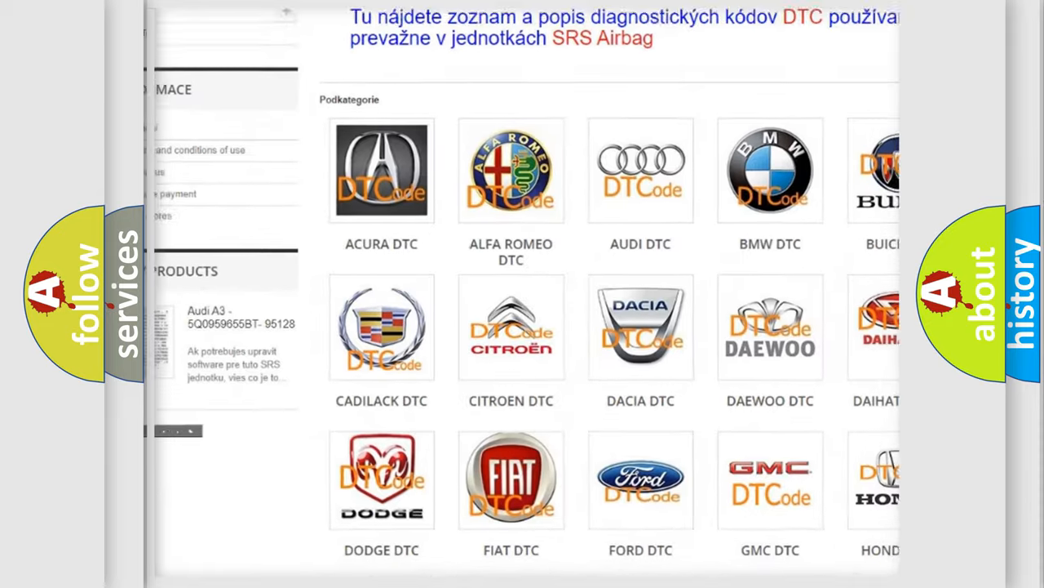
{"action": "scroll", "scroll_direction": "down", "scroll_amount": 3}
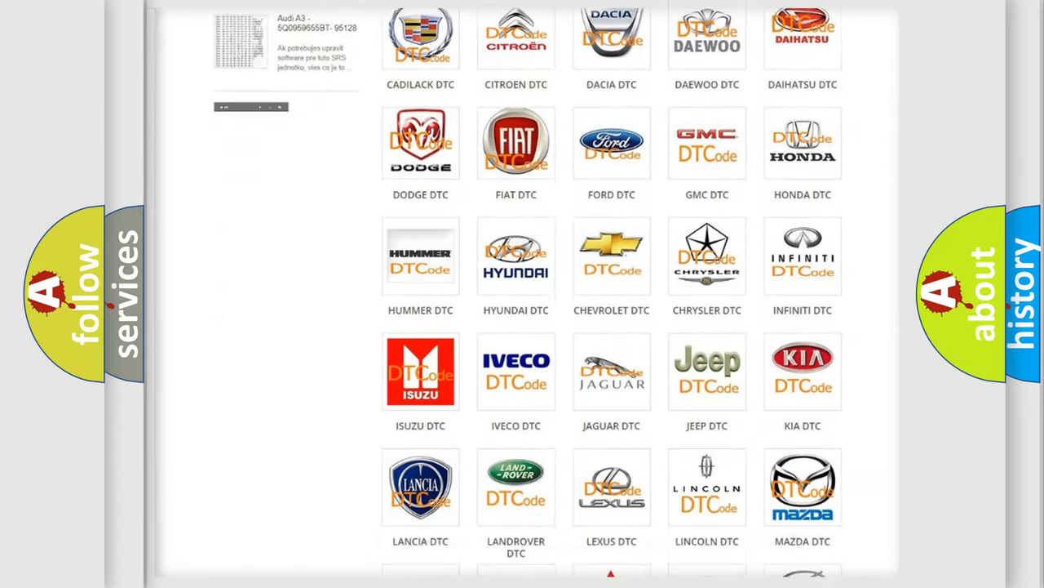
{"action": "scroll", "scroll_direction": "down", "scroll_amount": 3}
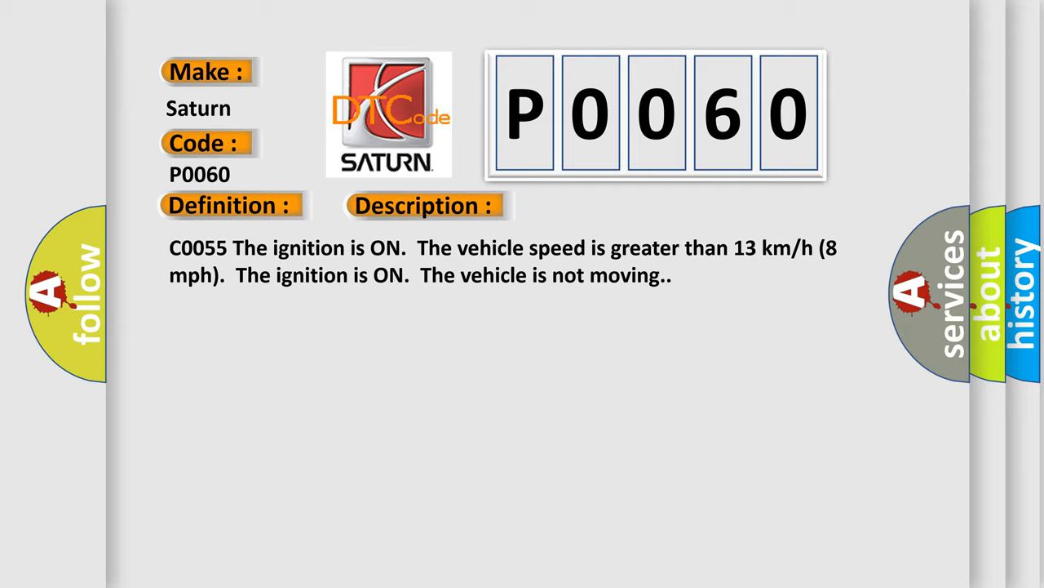
Step: Reveal the P0060 Cause section about inspecting connections and circuitry for intermittent faults
{"action": "left_click", "coordinate": [599, 204]}
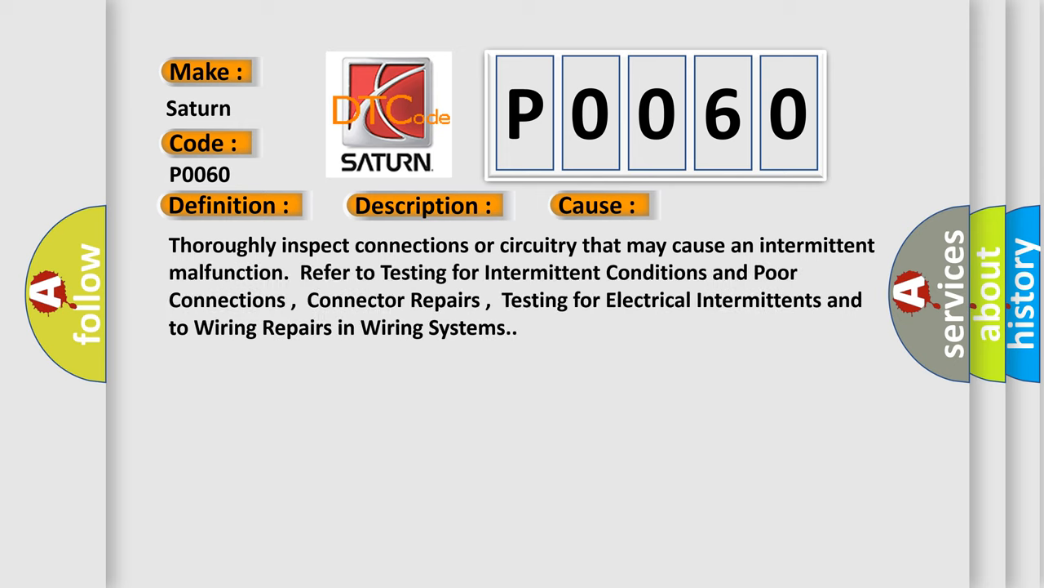